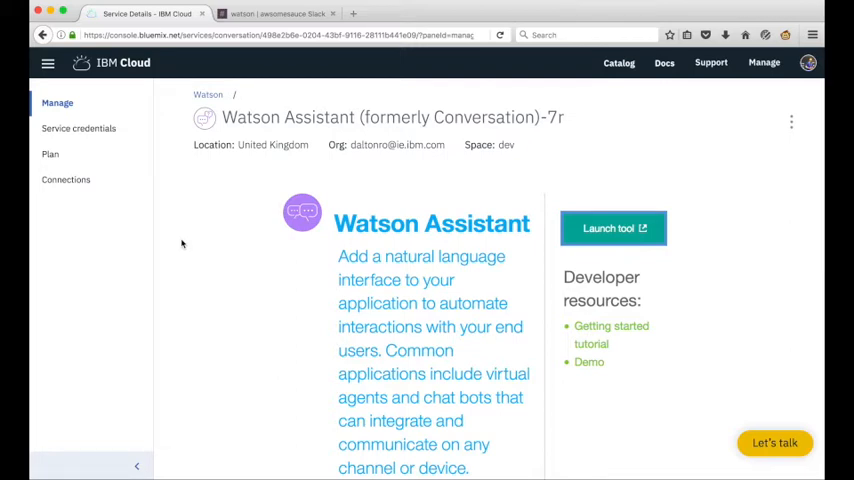
mouse_move(284, 120)
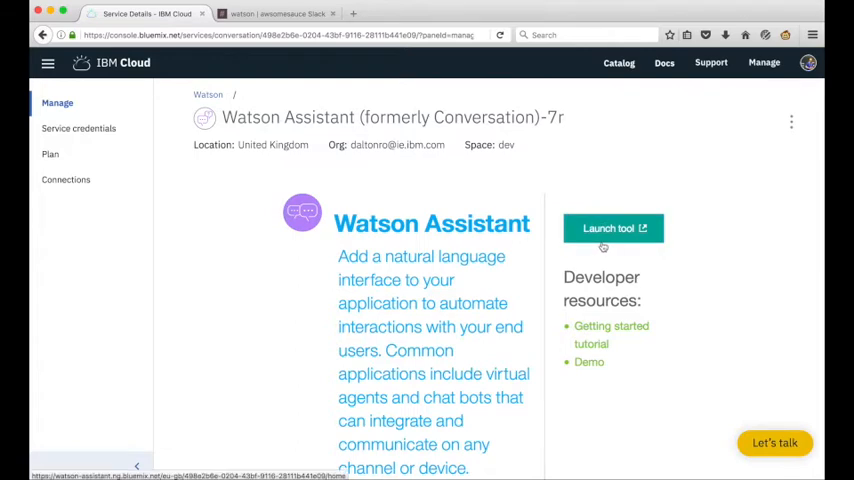
- Launch the tool and open Car Dashboard - Sample, viewing its Entities and Dialog nodes
click(612, 228)
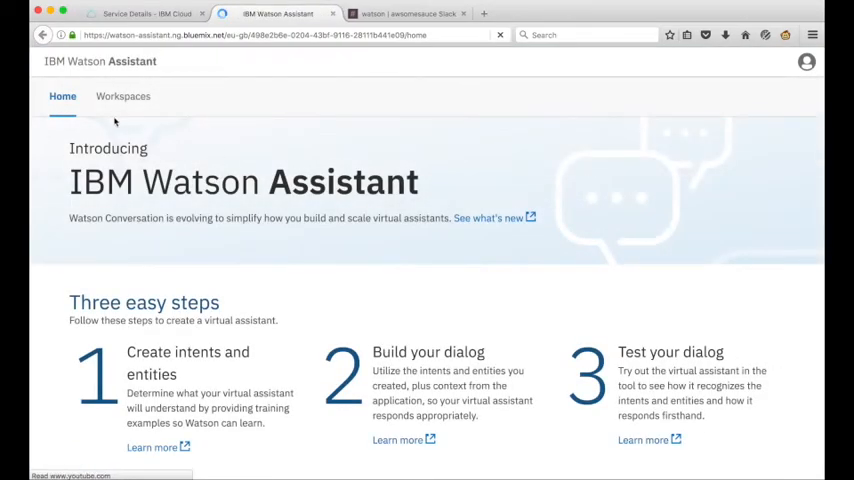
click(124, 96)
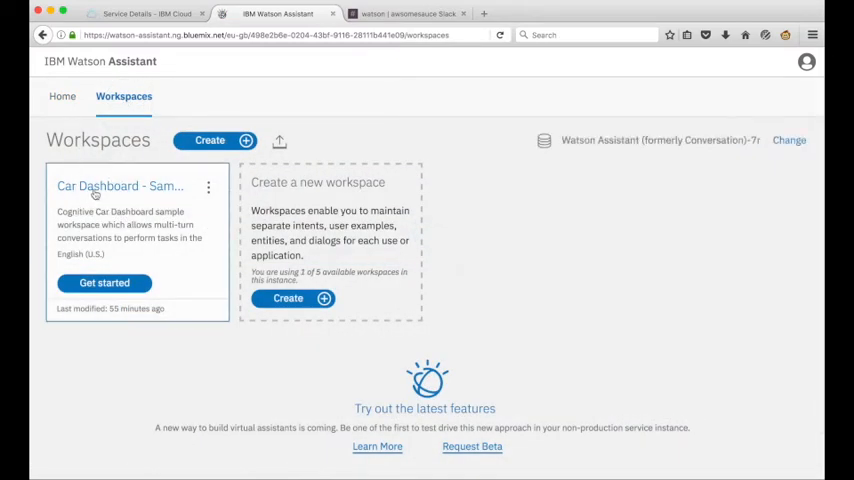
click(104, 282)
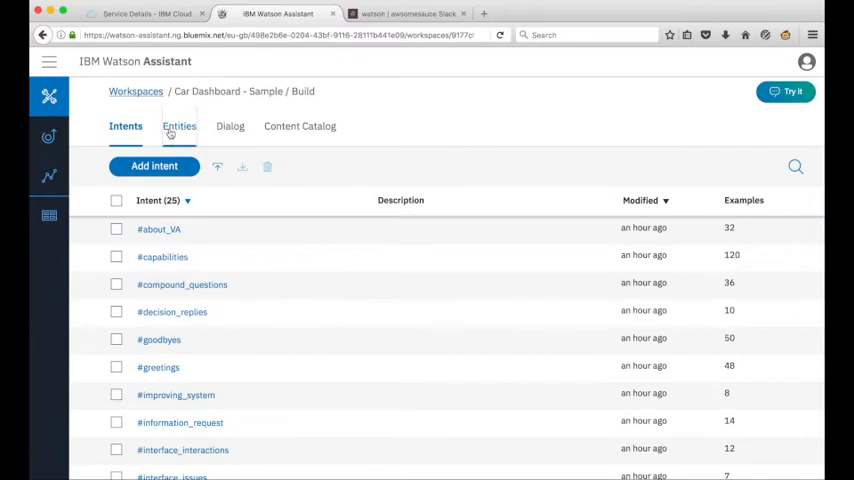
click(178, 126)
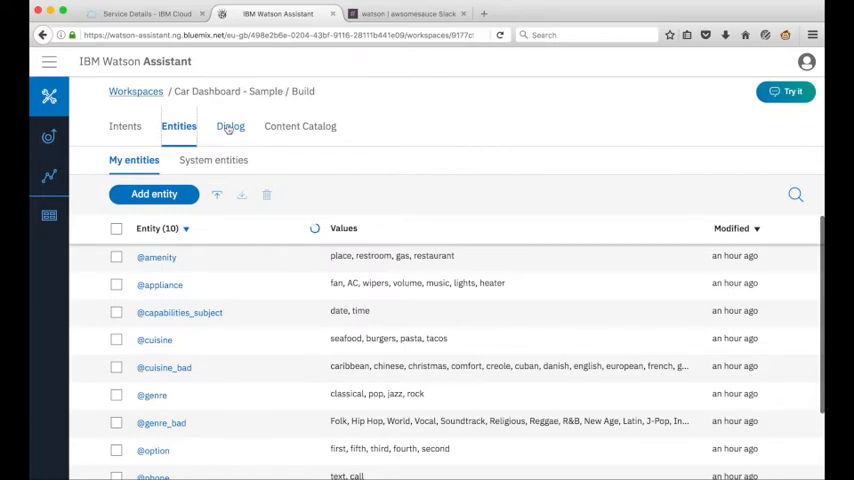
click(230, 126)
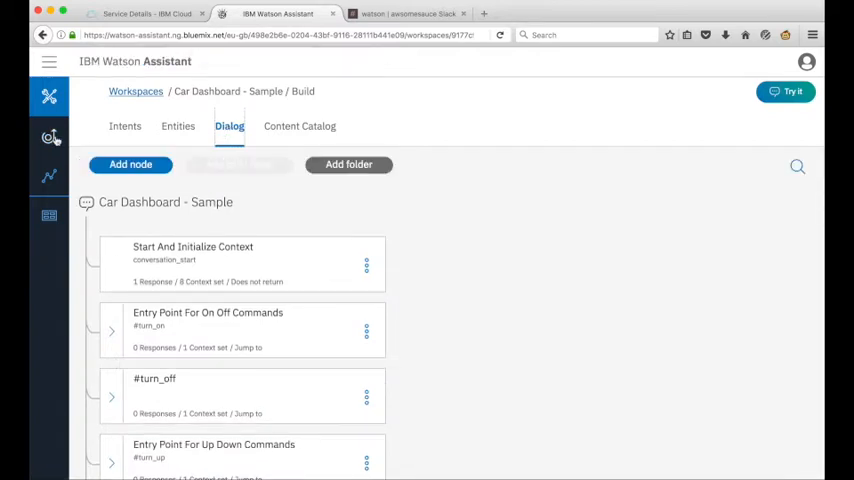
- Show the workspace's Deploy page scrolled to its Service Credentials
click(48, 136)
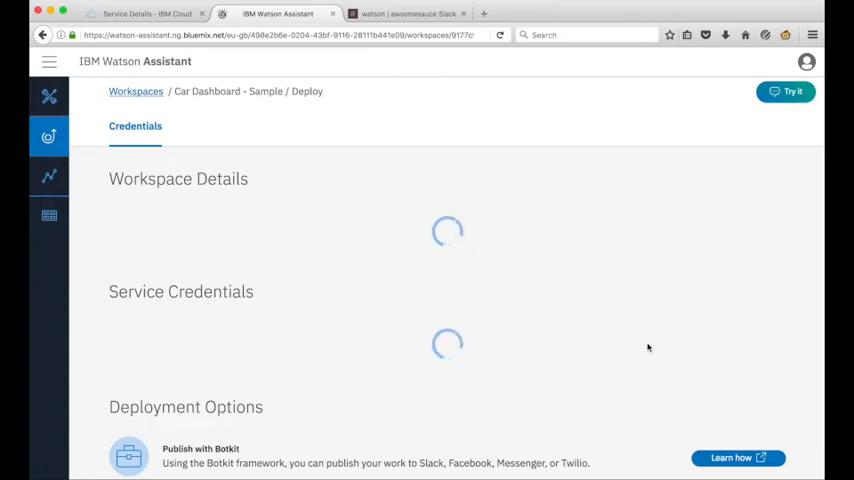
scroll(down, 3)
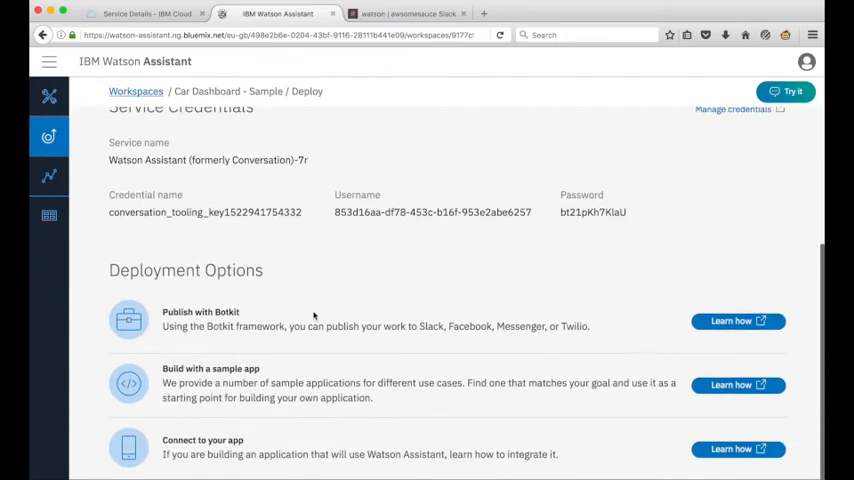
mouse_move(390, 352)
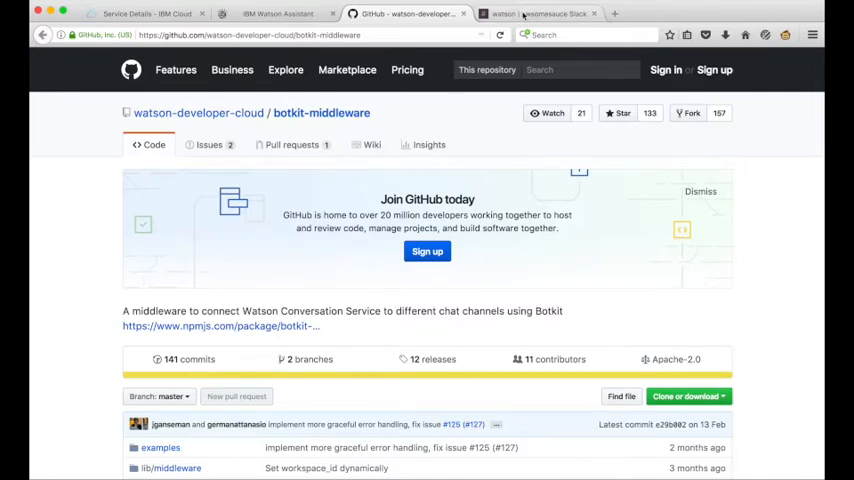
- From Slack's Manage apps page, go to the Slack API Build site
click(540, 12)
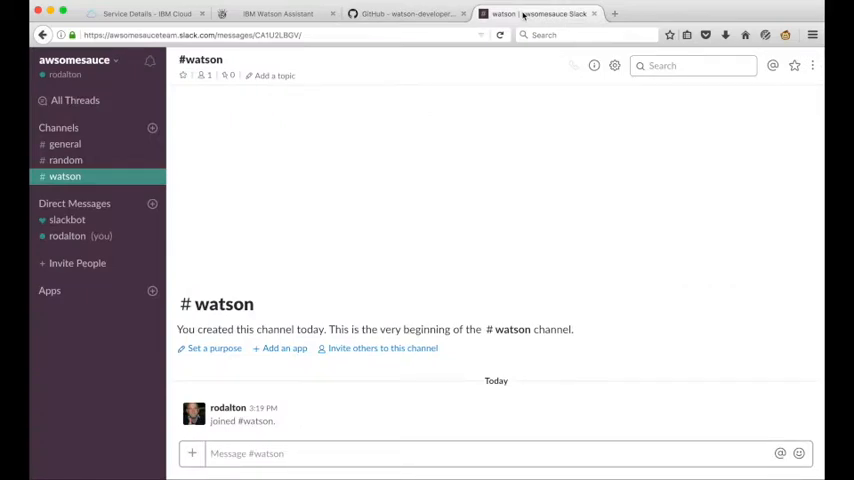
mouse_move(300, 116)
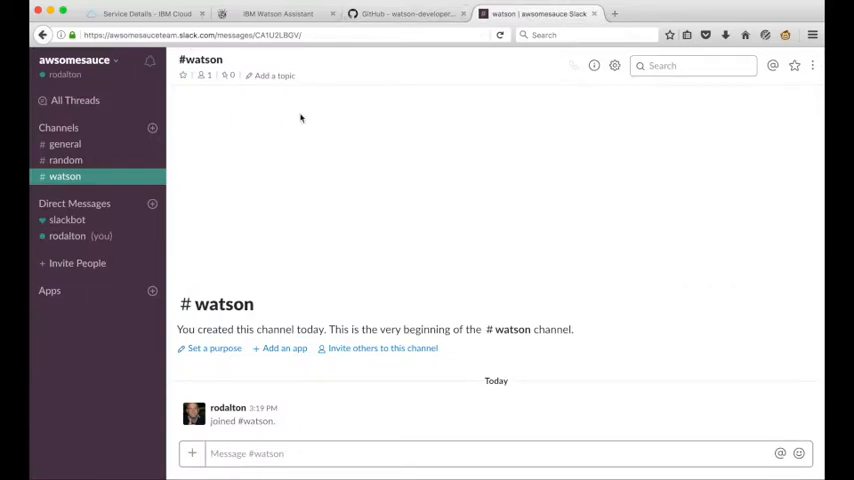
click(74, 60)
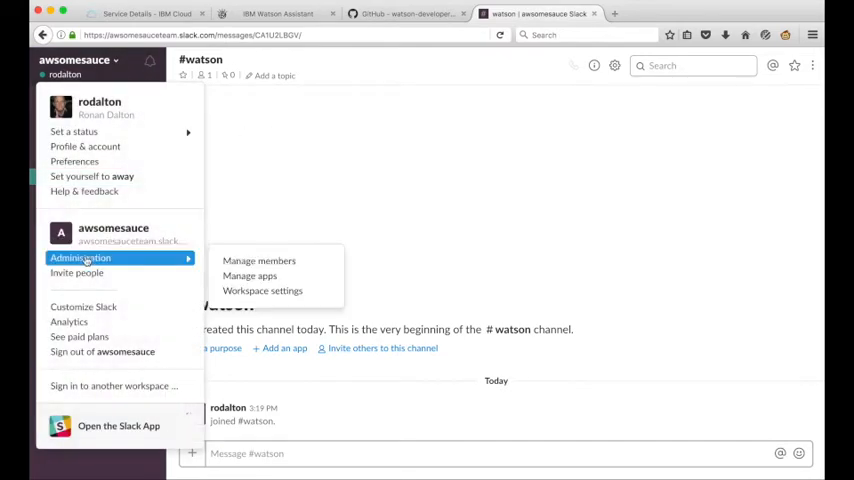
click(250, 276)
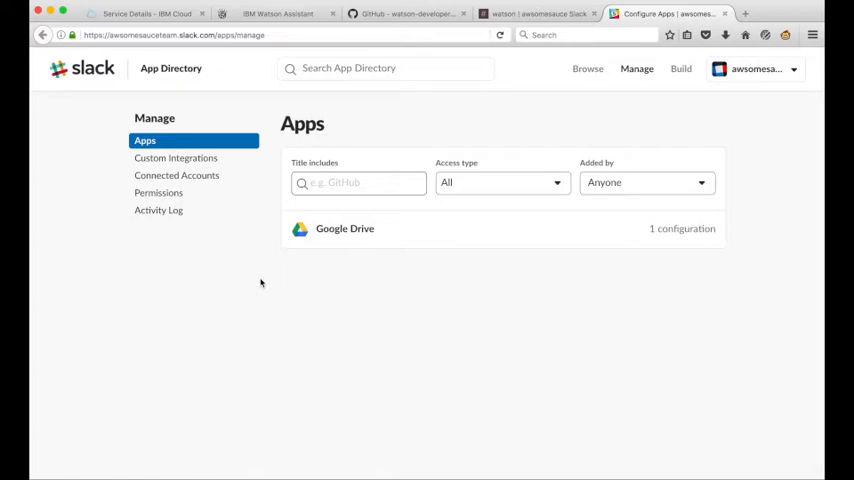
mouse_move(296, 258)
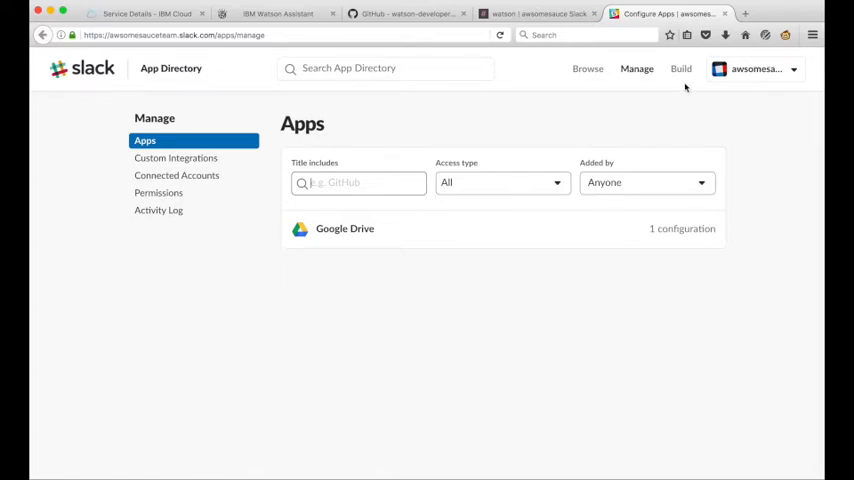
click(680, 68)
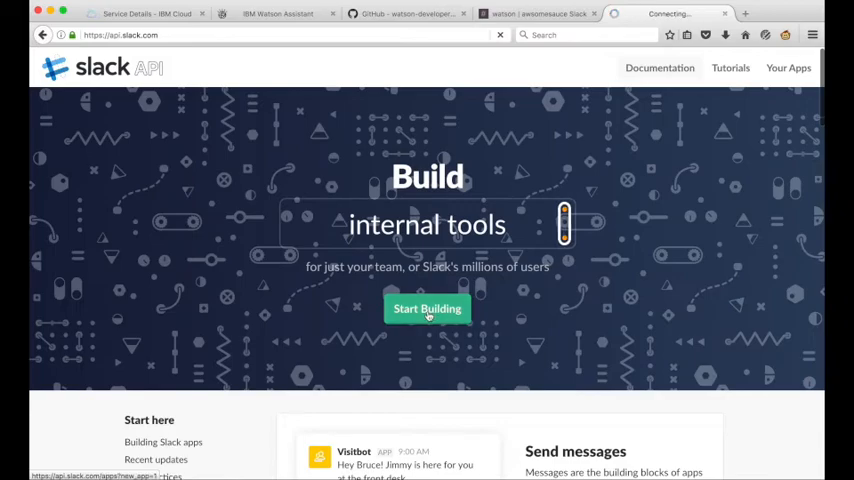
- Create a Slack app named Watson Assistant in the development workspace
click(428, 308)
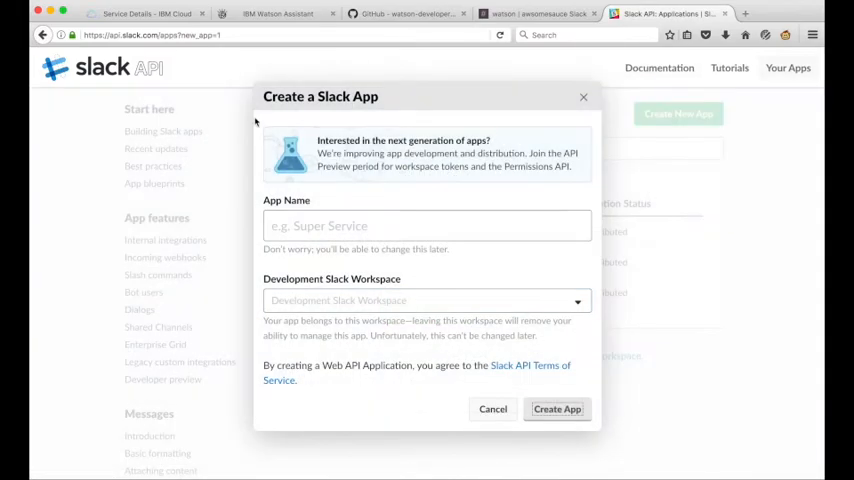
click(428, 224)
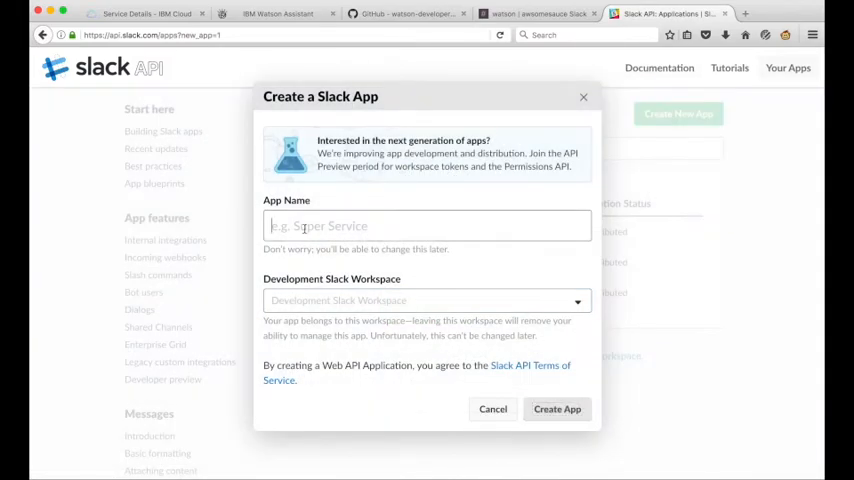
text(W)
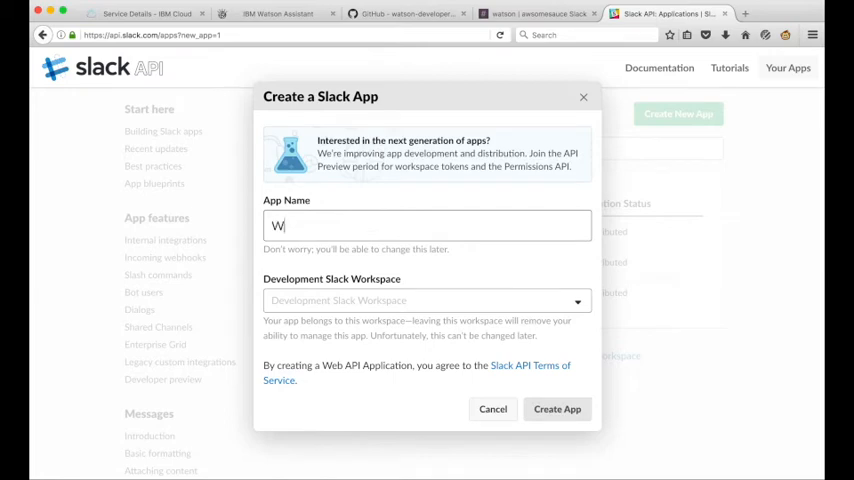
text(atson Assistant)
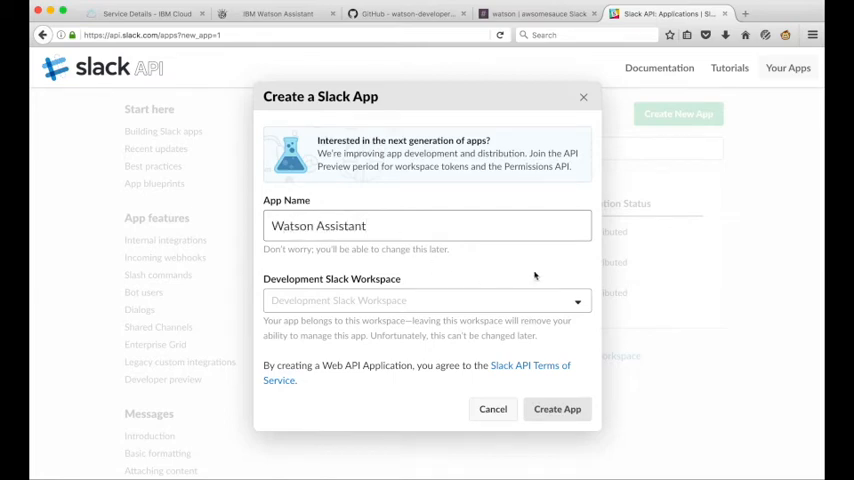
click(428, 300)
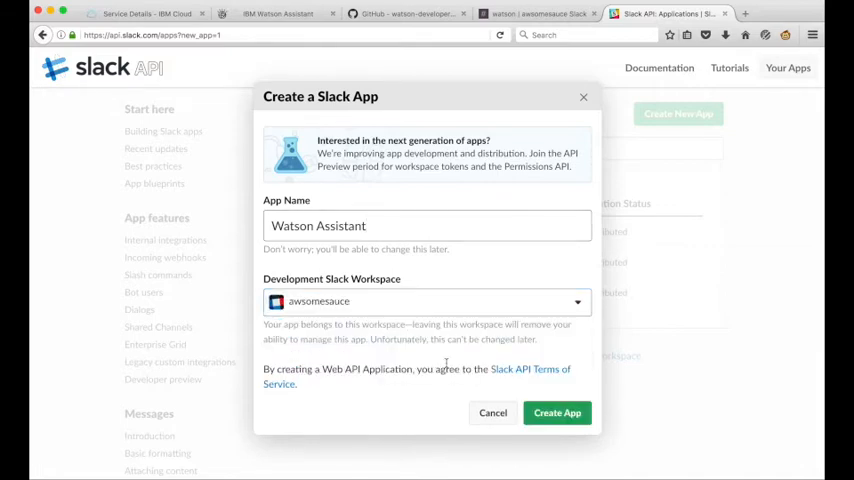
click(556, 412)
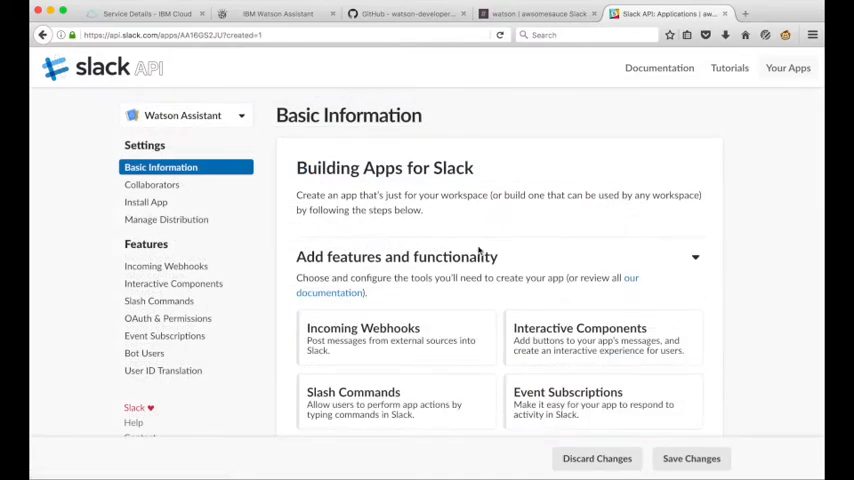
- Add the watson_assistant bot user and head to the Install App settings
scroll(down, 3)
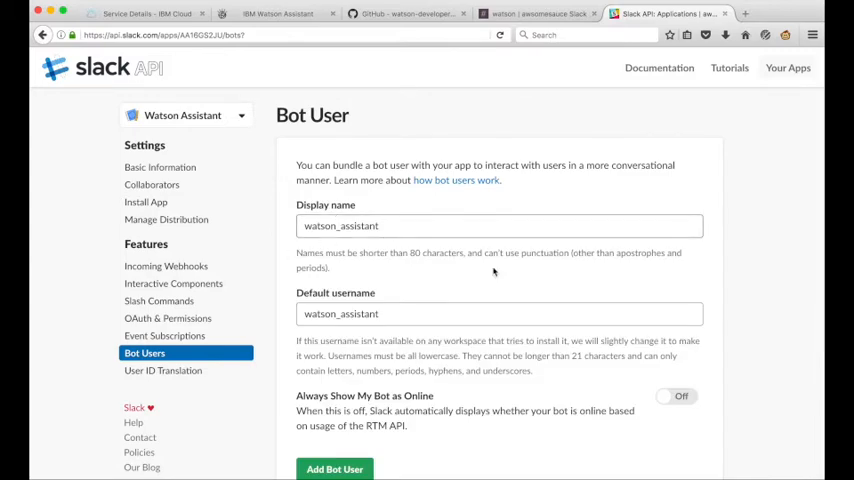
scroll(down, 3)
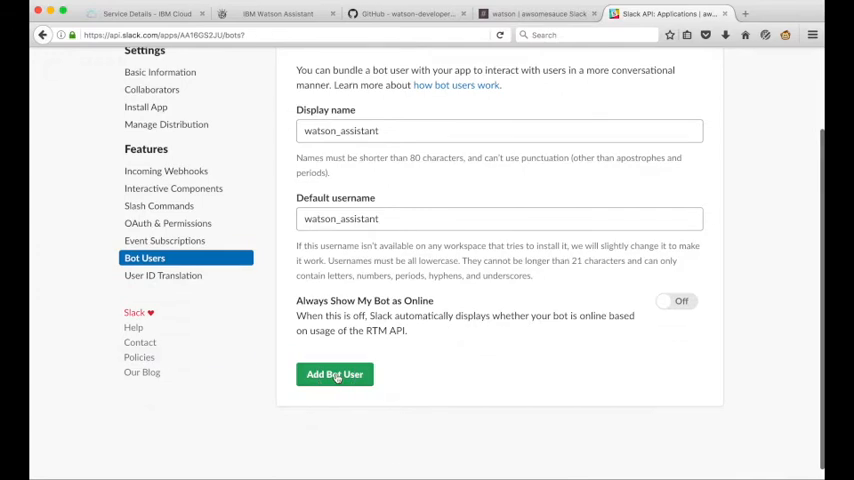
click(334, 374)
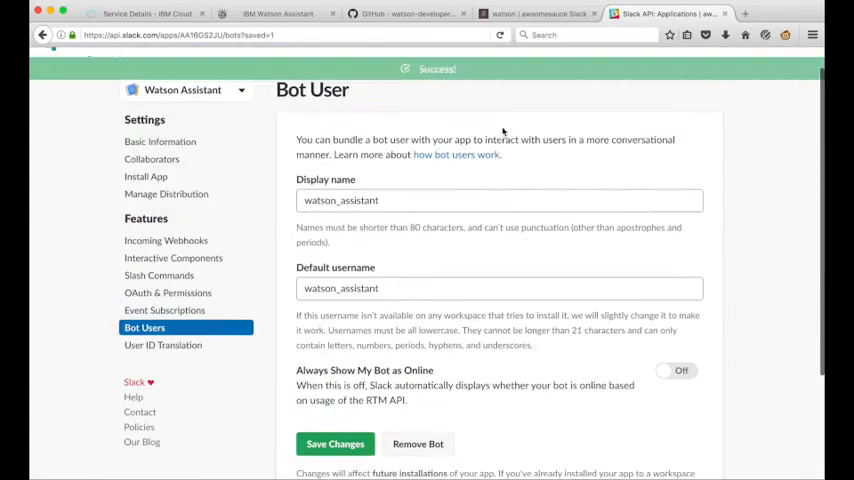
click(146, 202)
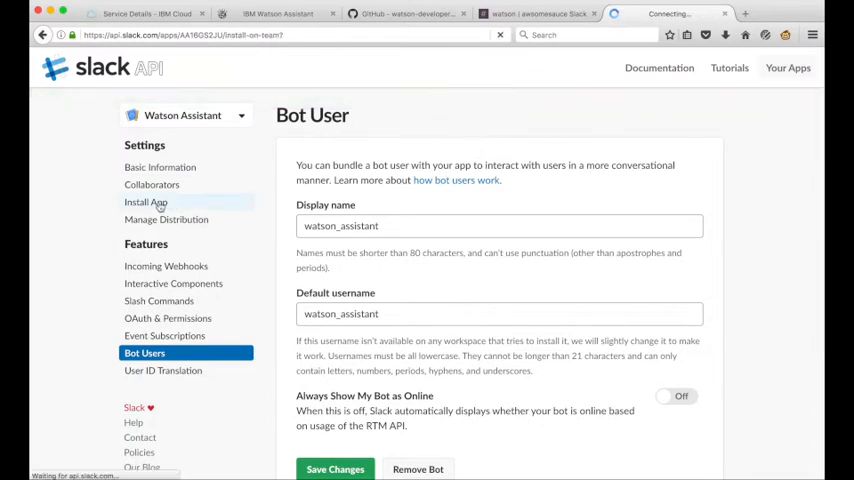
- Install and authorise the app in the workspace, then copy the Bot User OAuth token
click(144, 200)
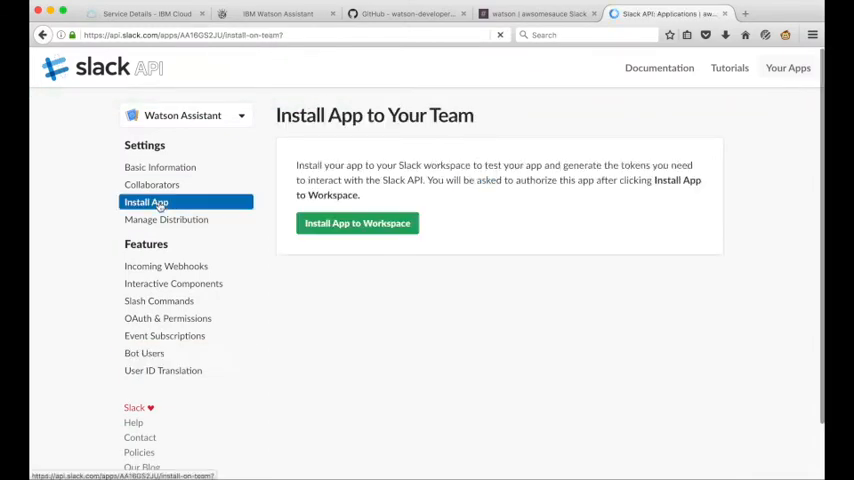
click(356, 224)
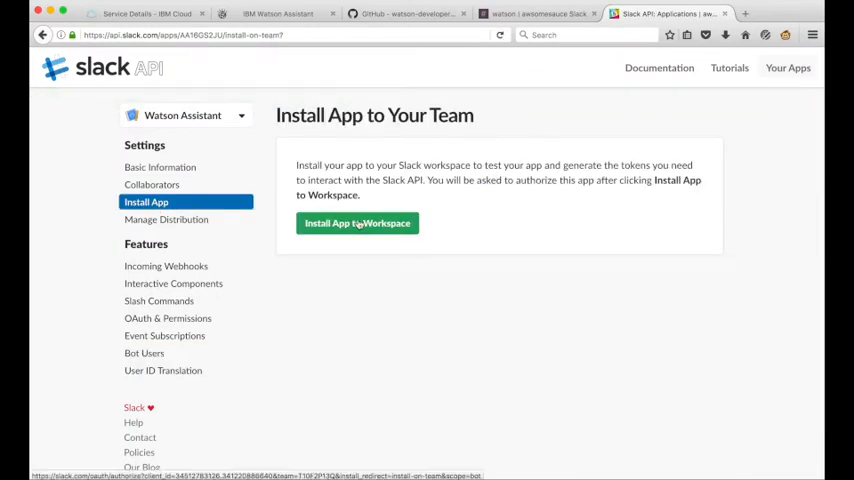
click(356, 224)
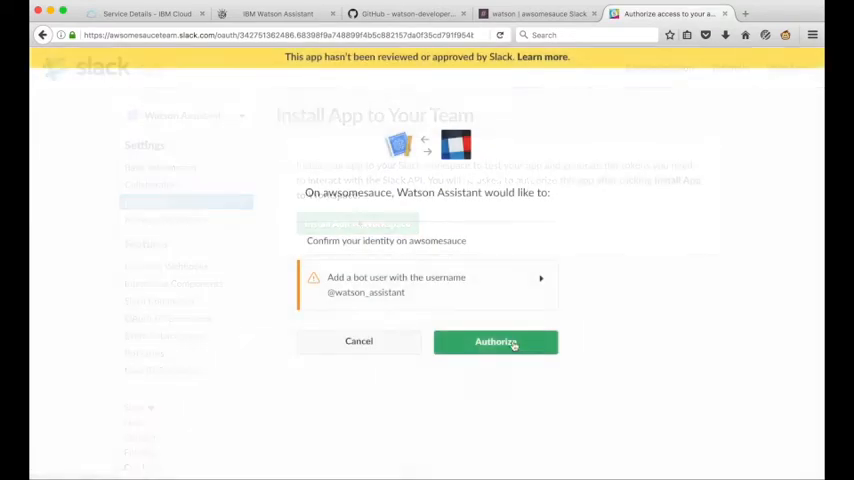
click(496, 340)
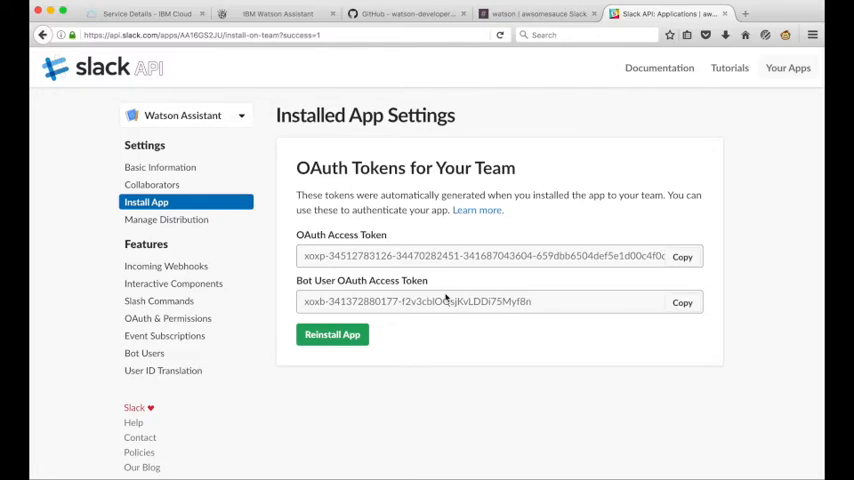
click(404, 12)
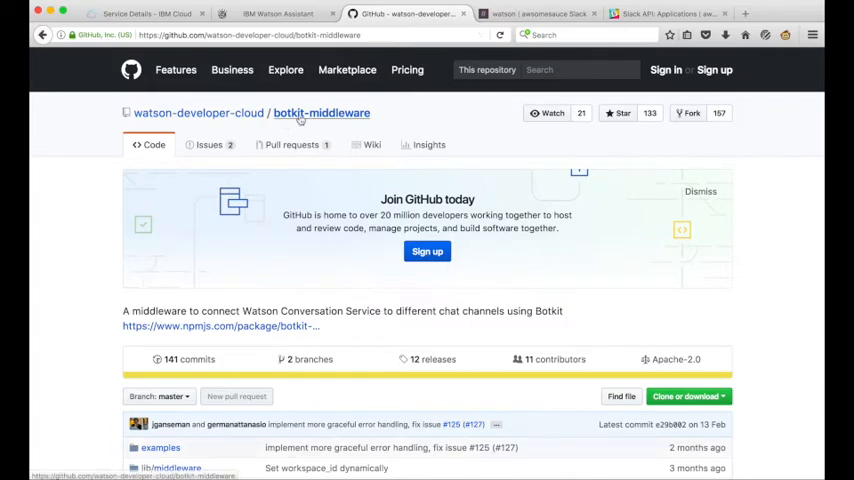
- Copy the repository's HTTPS URL and run git clone with it in Terminal
scroll(down, 3)
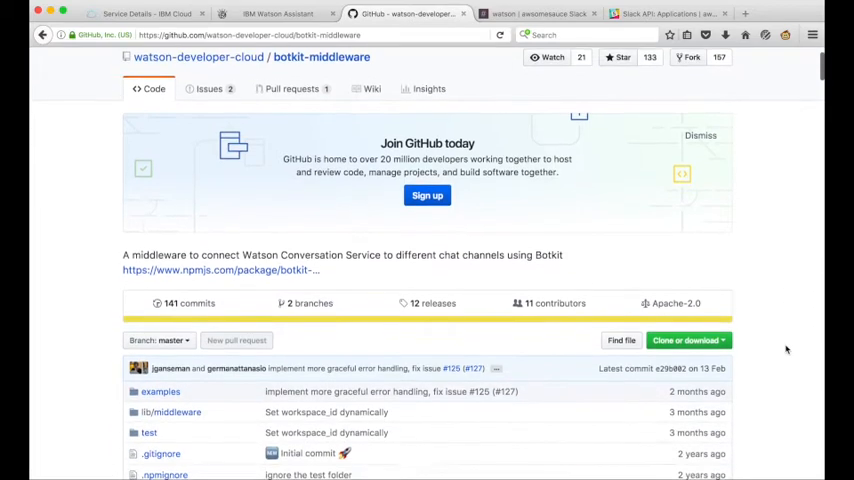
click(684, 340)
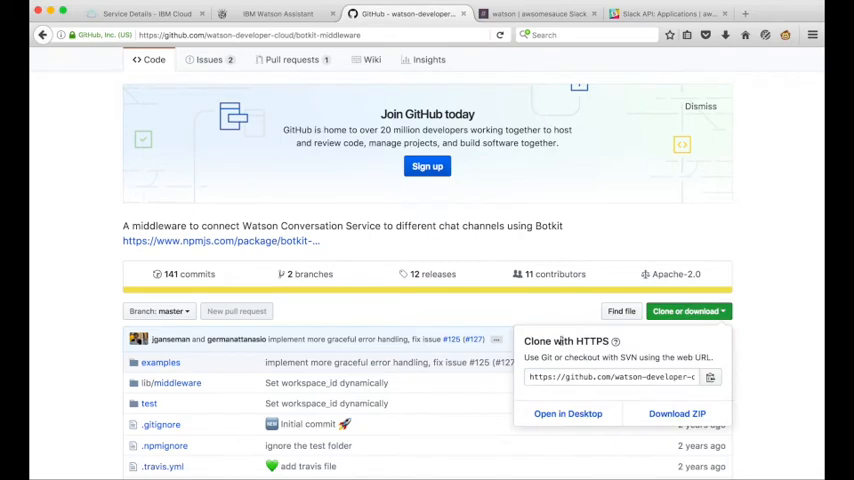
click(710, 376)
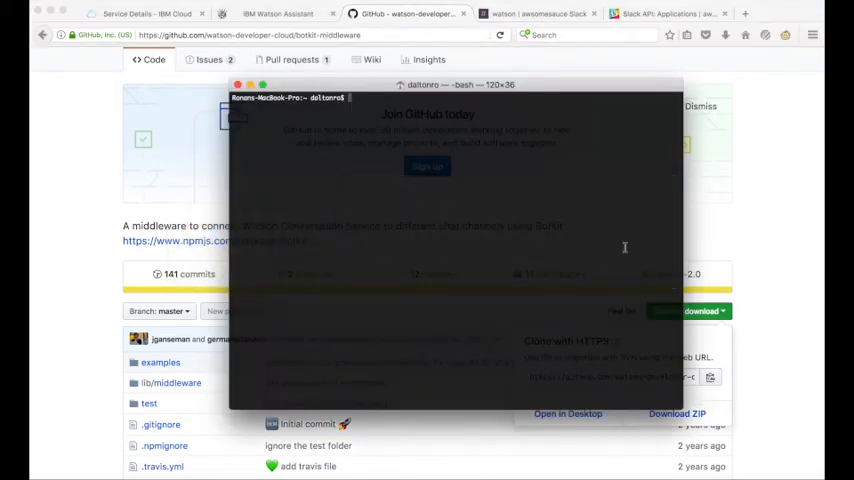
text(git clone https://github.com/watson-developer-cloud/botkit-middleware.git)
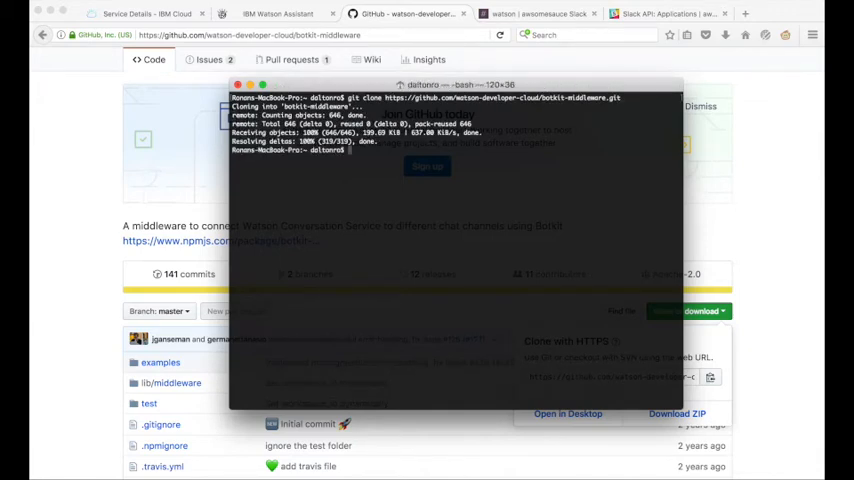
mouse_move(504, 288)
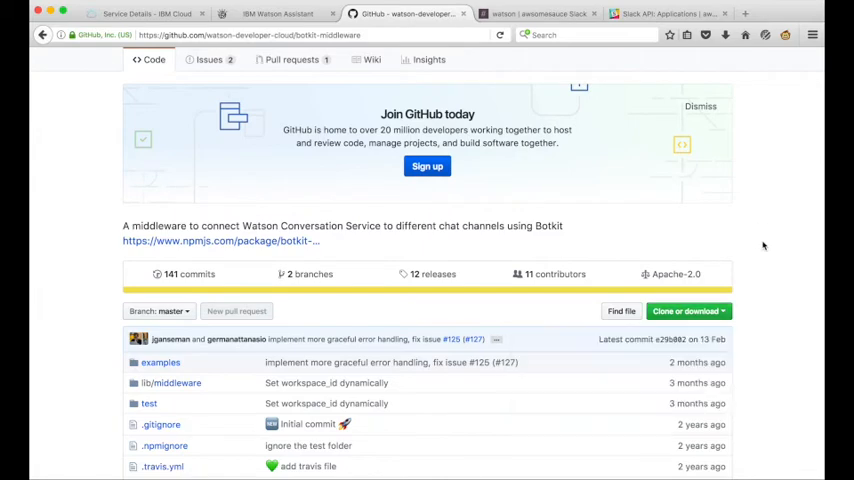
- Browse into examples/simple-bot and read its README setup instructions
scroll(down, 3)
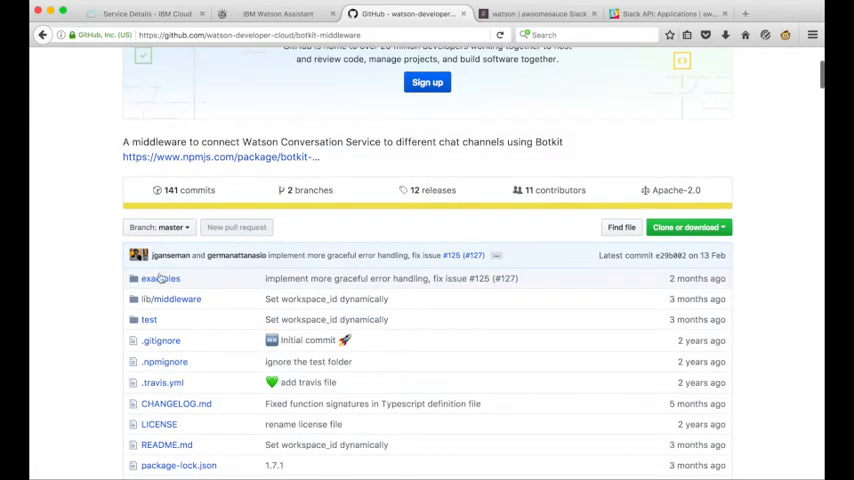
click(160, 278)
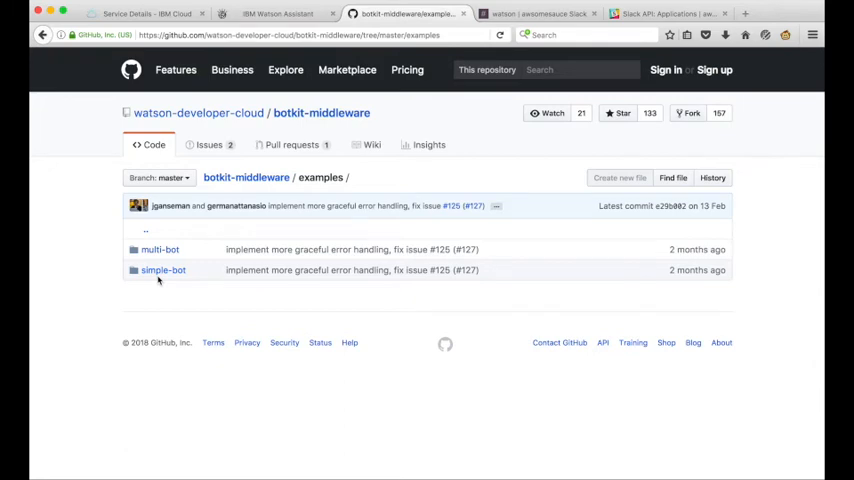
click(164, 270)
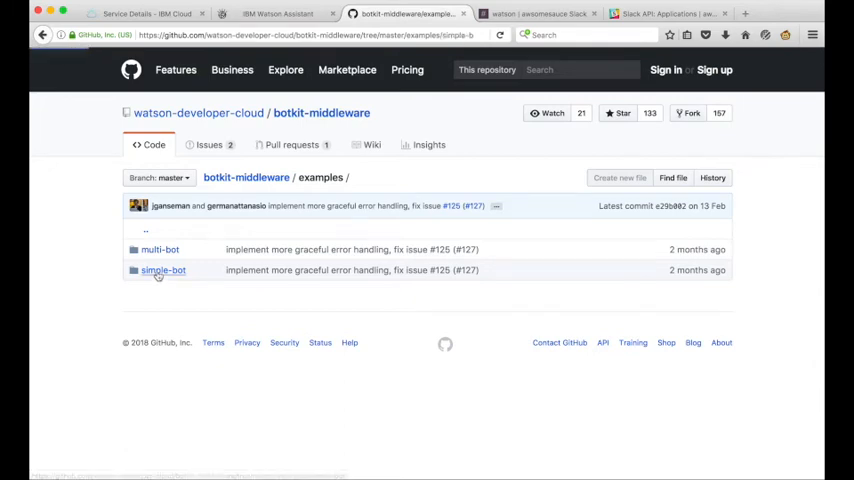
click(164, 270)
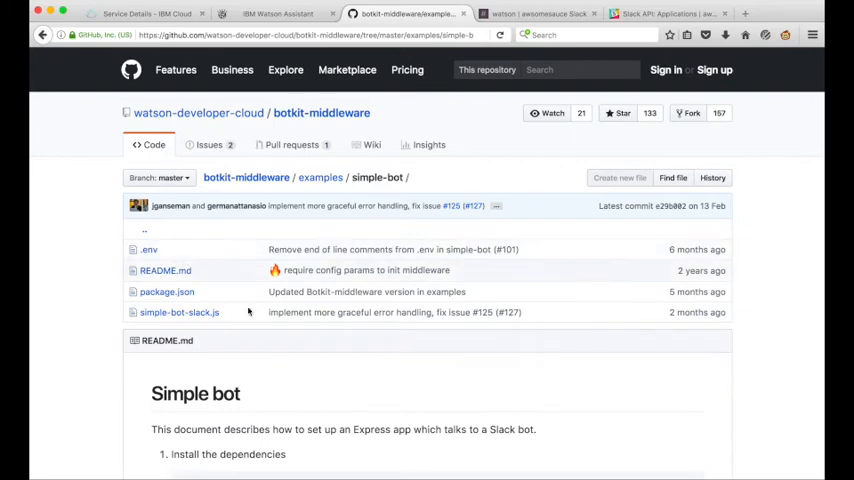
scroll(down, 3)
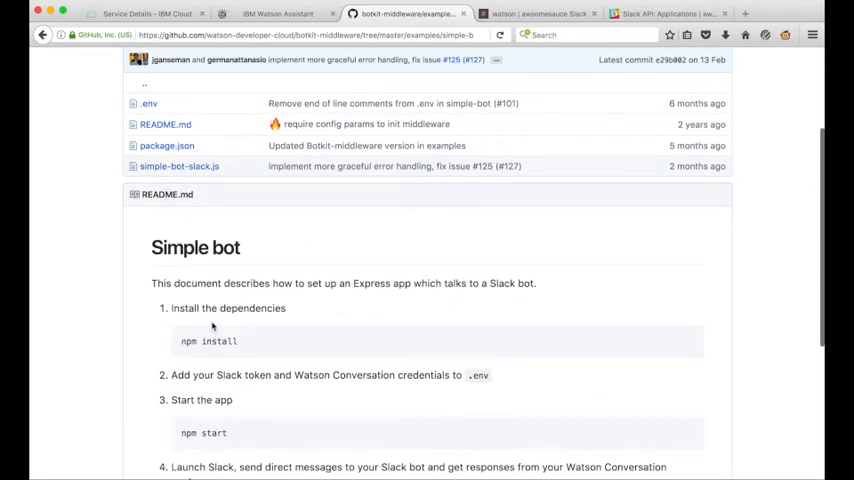
mouse_move(224, 358)
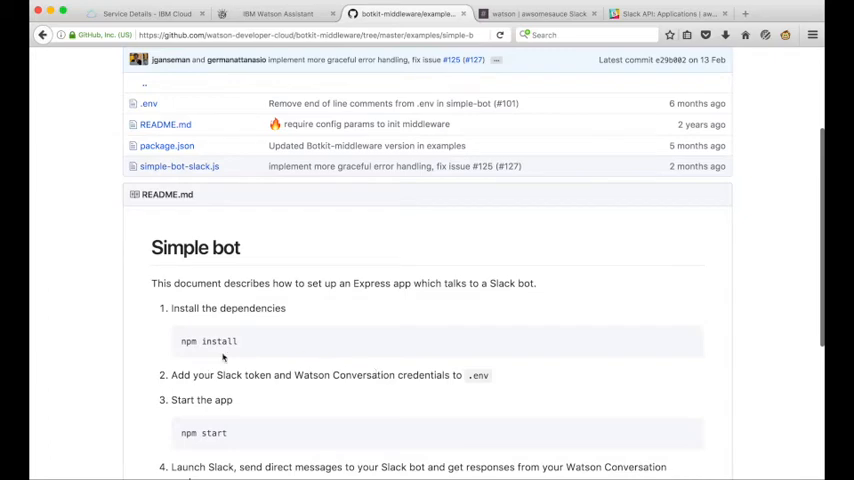
mouse_move(572, 356)
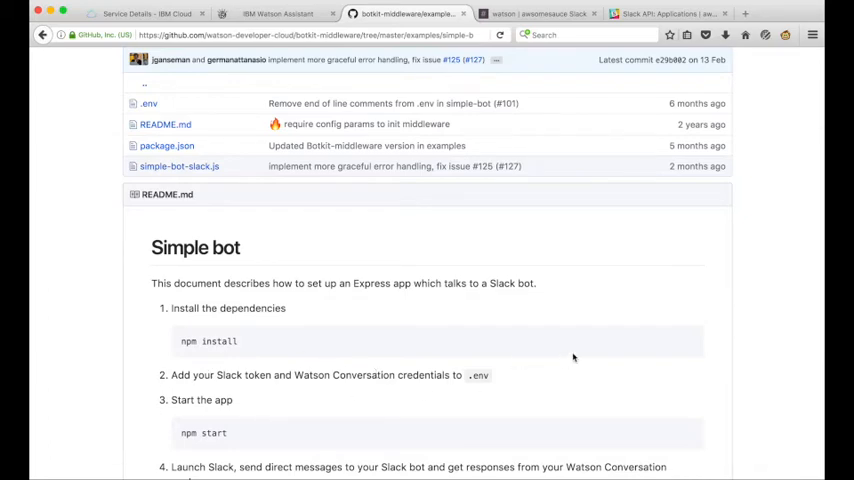
scroll(up, 3)
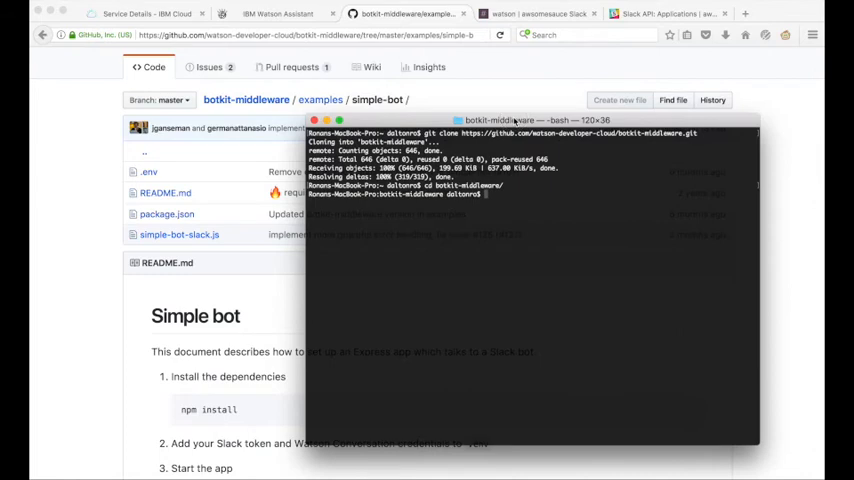
- Change into examples/simple-bot and run npm install
text(cd examples/simple-bot/)
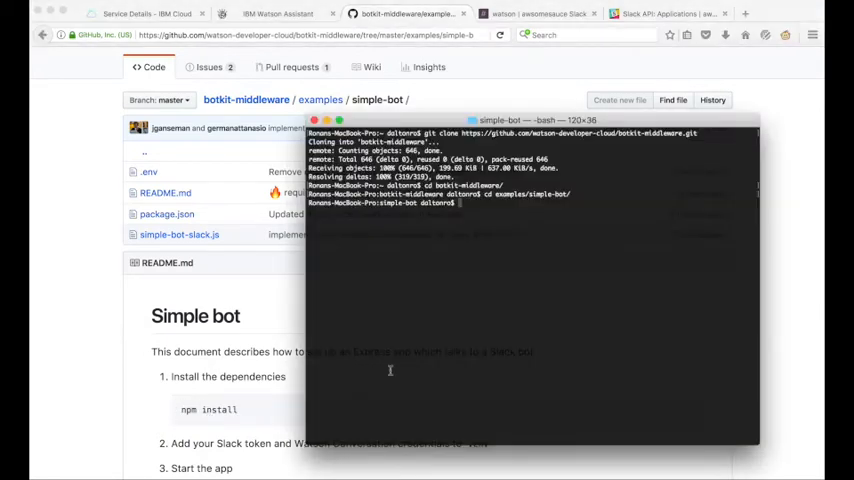
text(npm install)
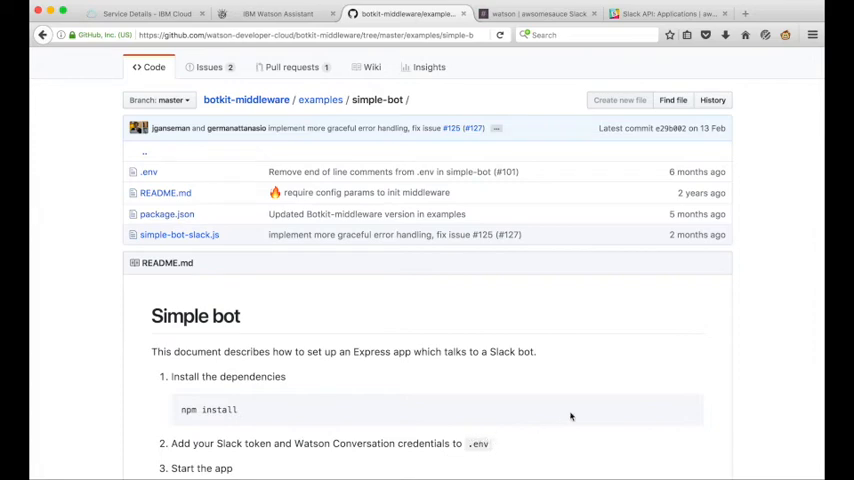
mouse_move(538, 380)
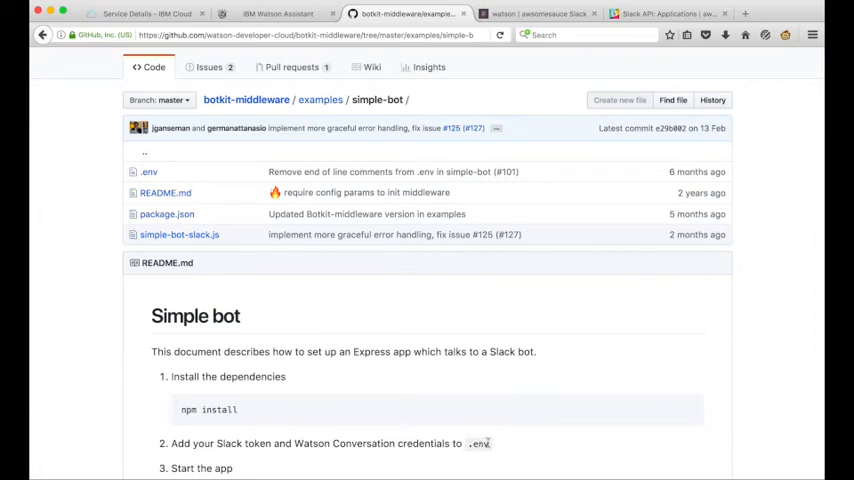
- Switch over to the Atom editor with Cmd+Tab
key(cmd+tab)
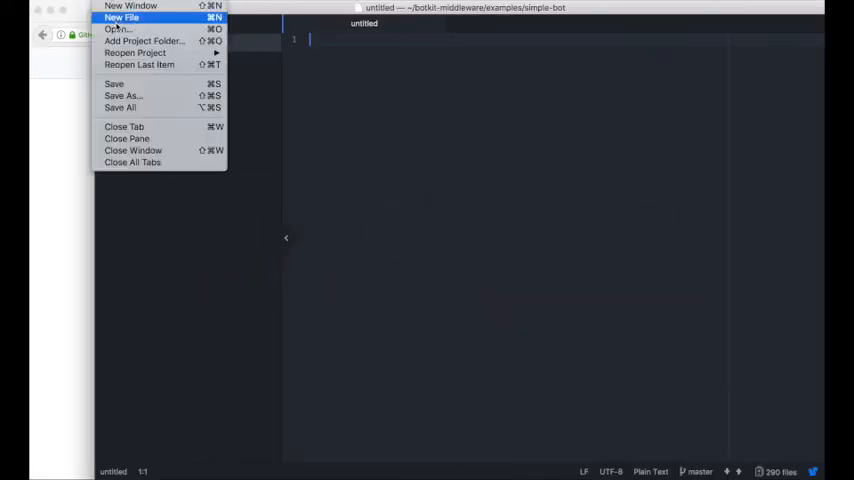
- Browse to the simple-bot project folder from Atom's File menu
click(118, 28)
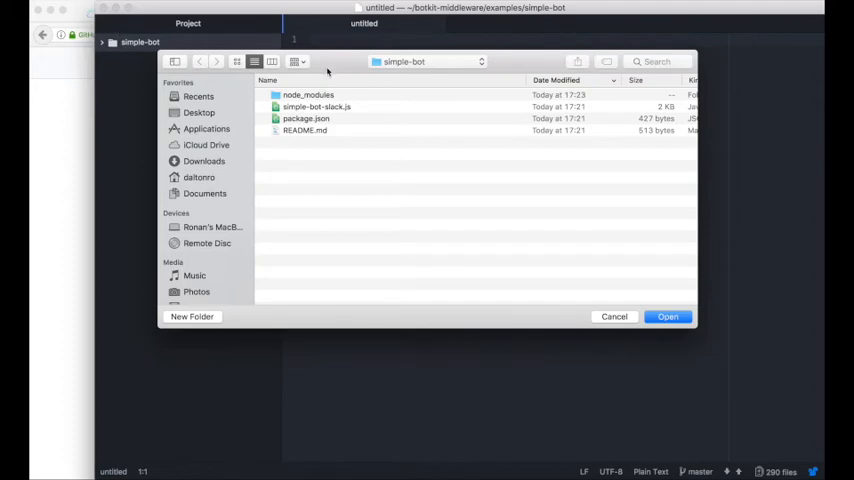
mouse_move(364, 192)
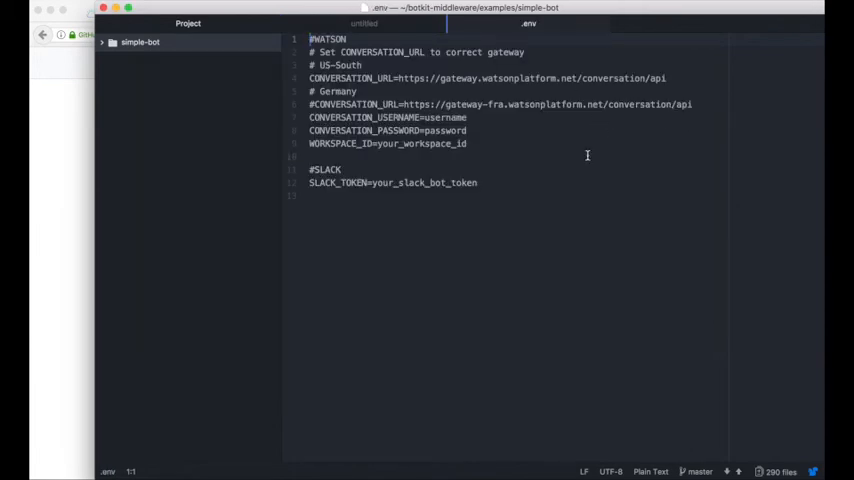
mouse_move(440, 176)
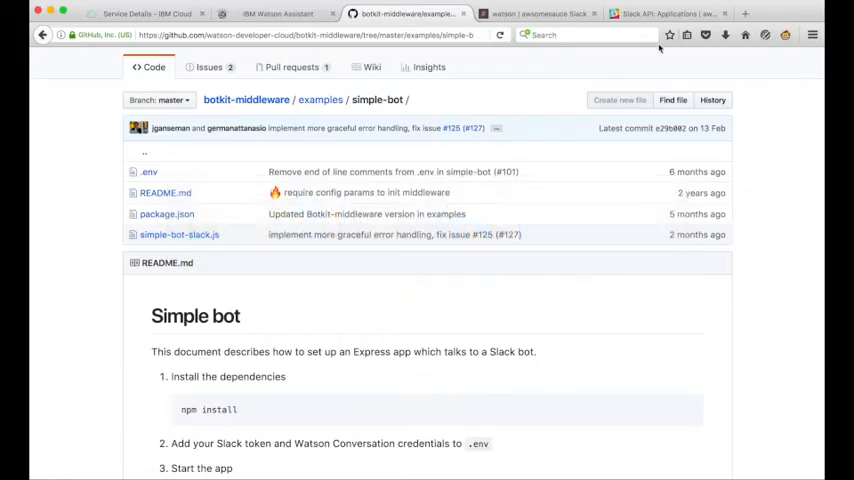
- Paste the Watson service password into .env alongside the username, workspace ID and Slack token
click(668, 12)
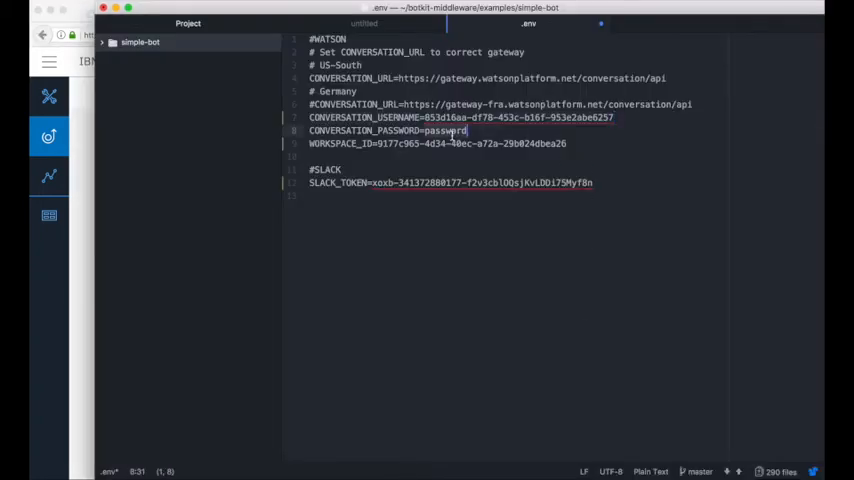
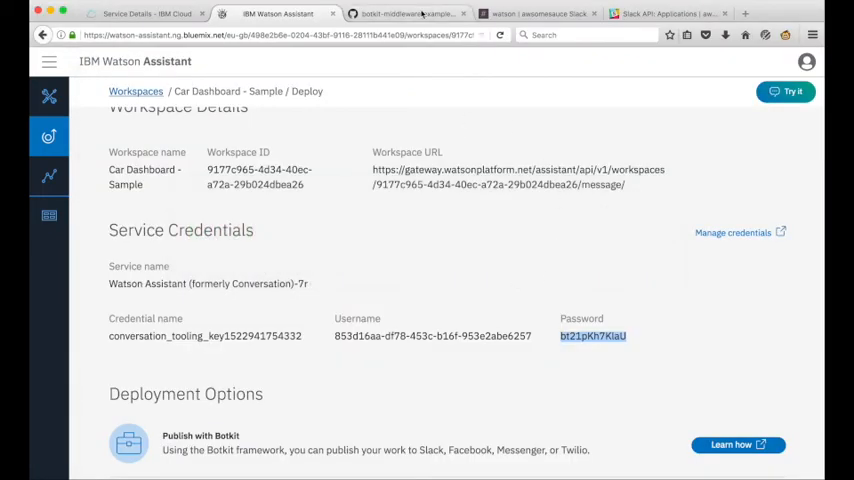
click(404, 12)
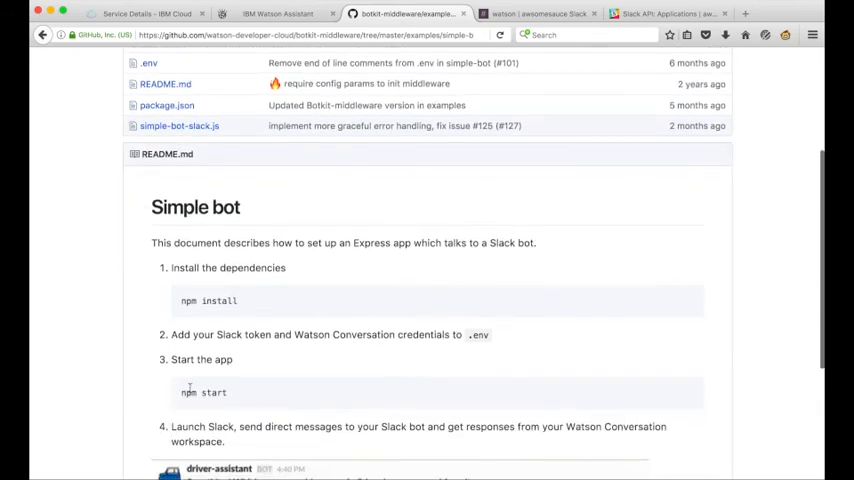
- Run npm start in the simple-bot Terminal and switch over to Slack
key(cmd+tab)
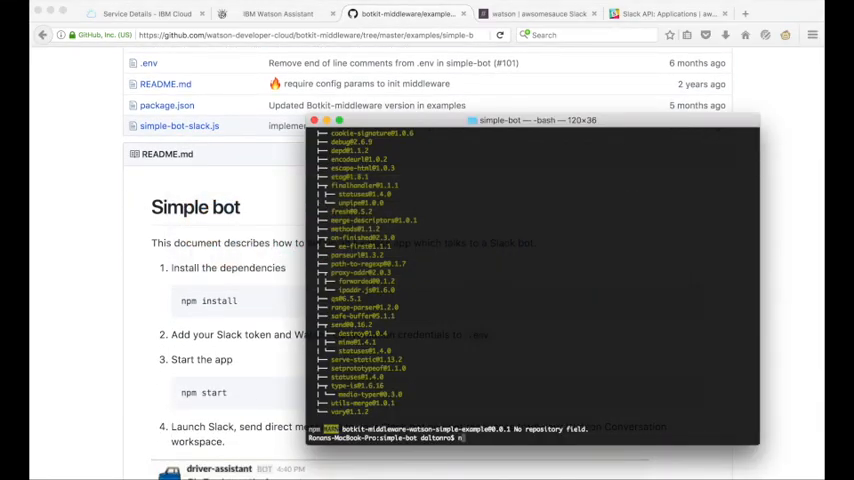
text(npm start)
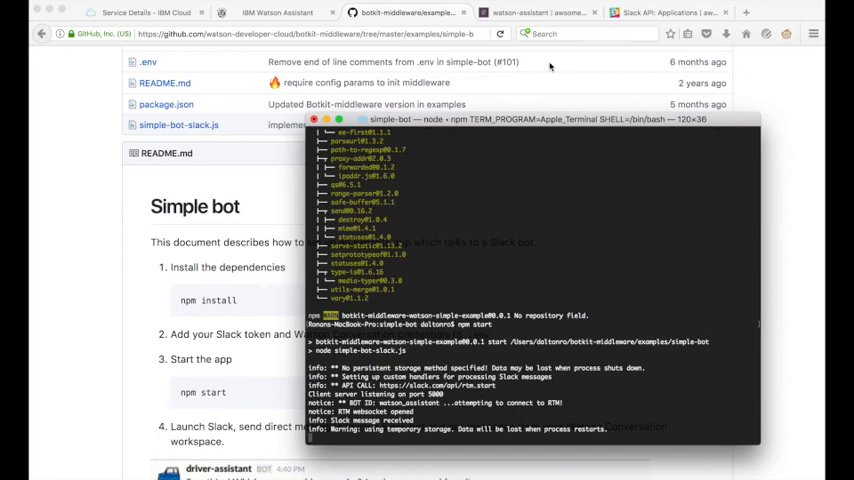
click(540, 12)
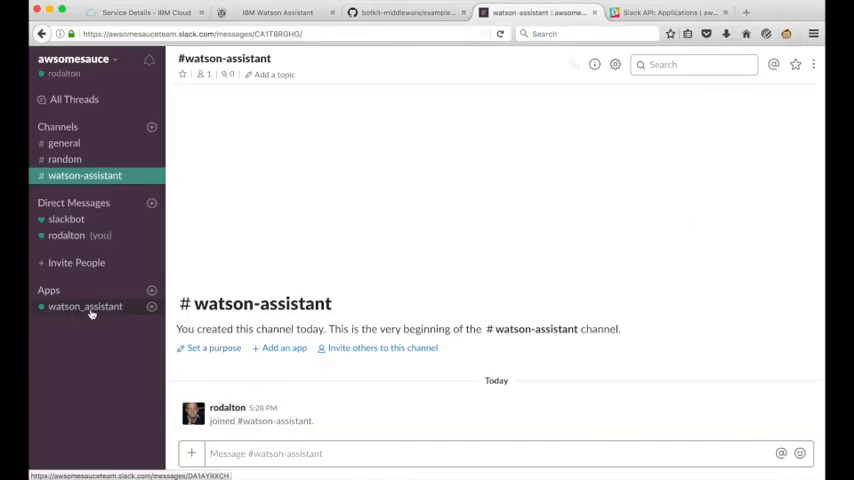
- Greet watson_assistant in its direct conversation with "hi there"
click(84, 306)
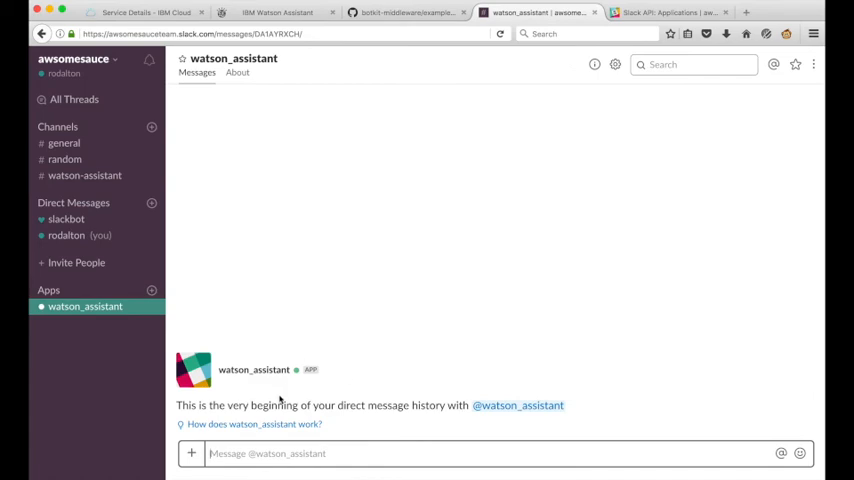
text(hi t)
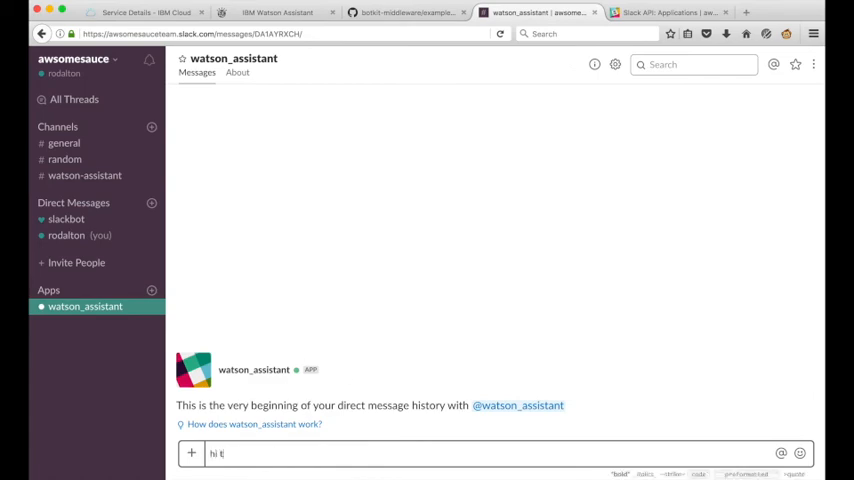
key(enter)
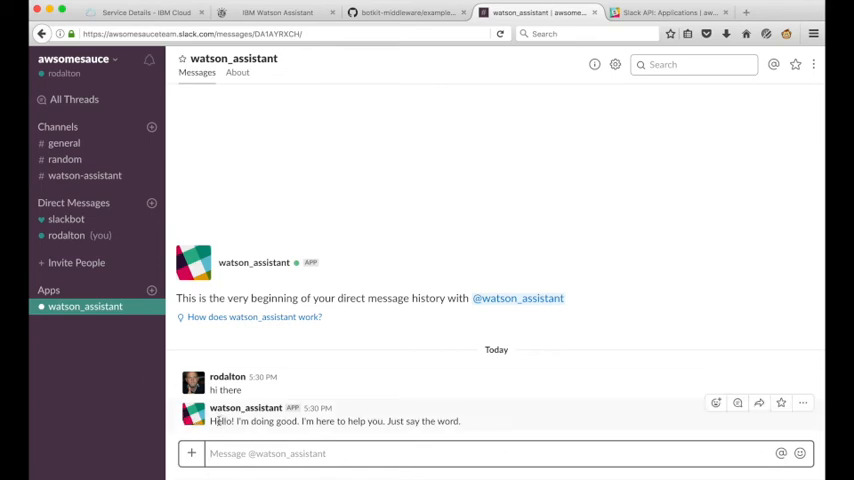
mouse_move(404, 406)
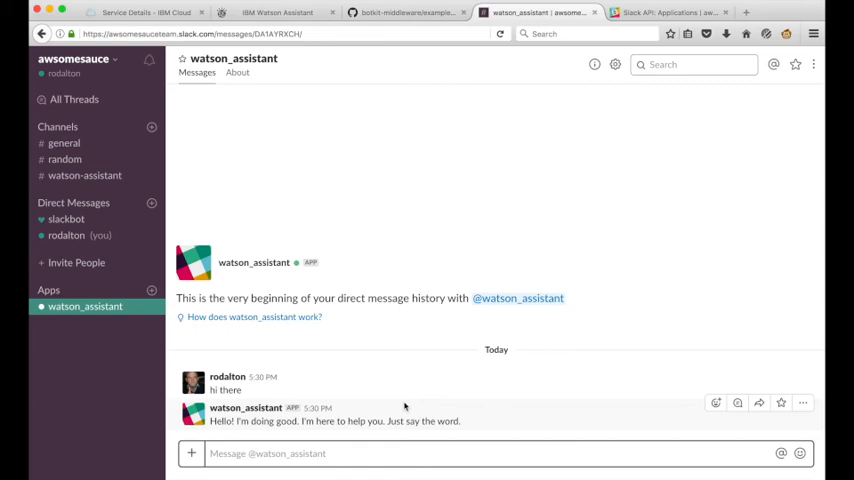
- Ask the bot to play some music, then reply "It's Jazz all day for me"
text(pl)
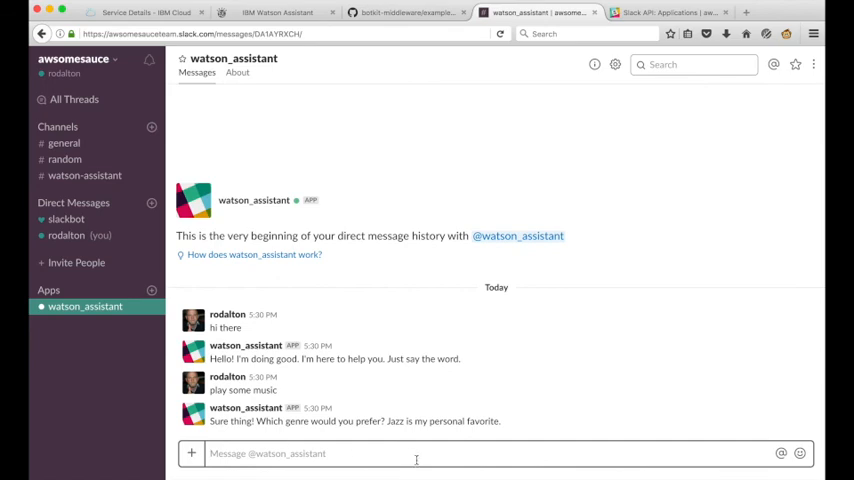
text(It's)
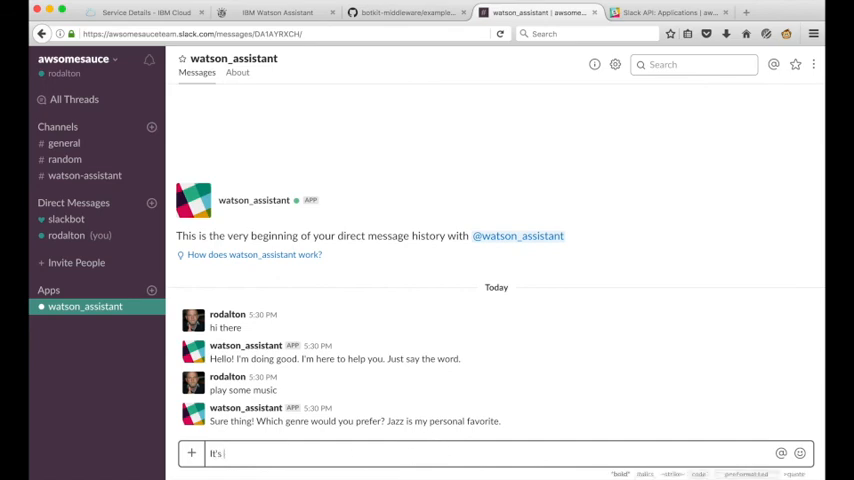
text(Jazz all day for m)
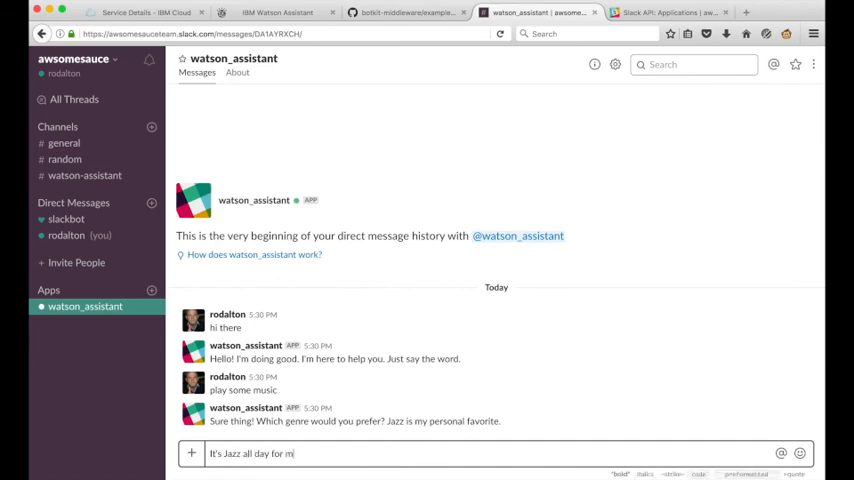
key(enter)
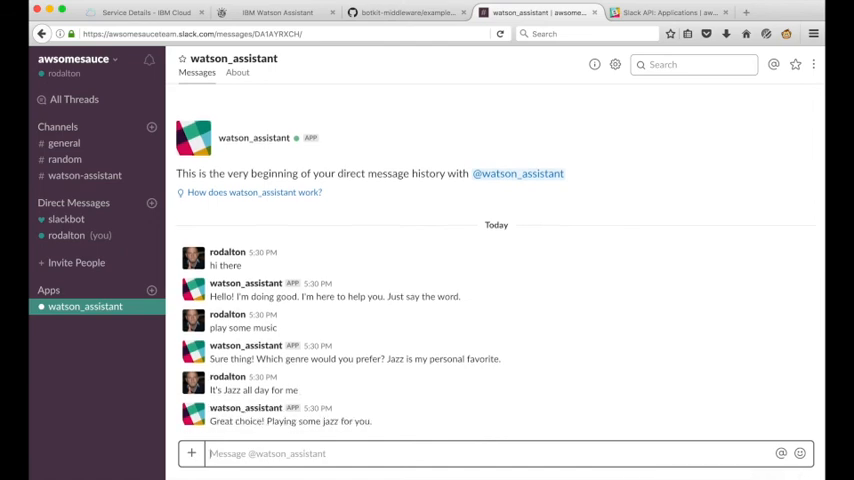
mouse_move(276, 238)
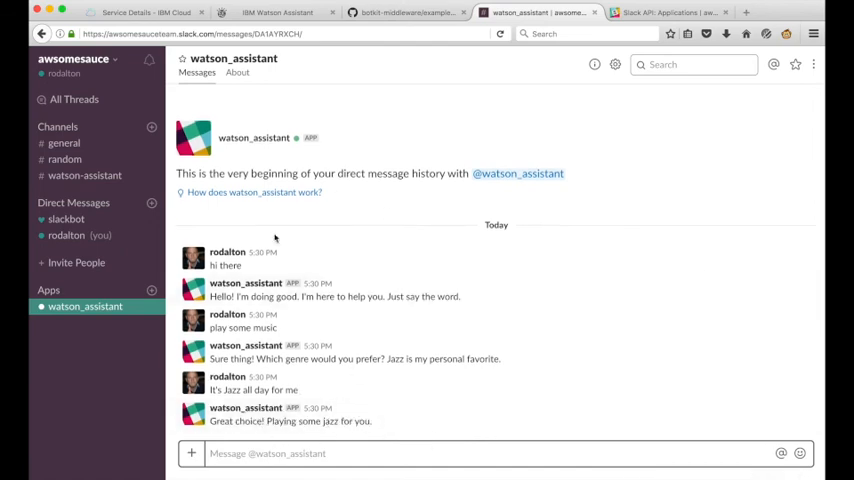
mouse_move(420, 322)
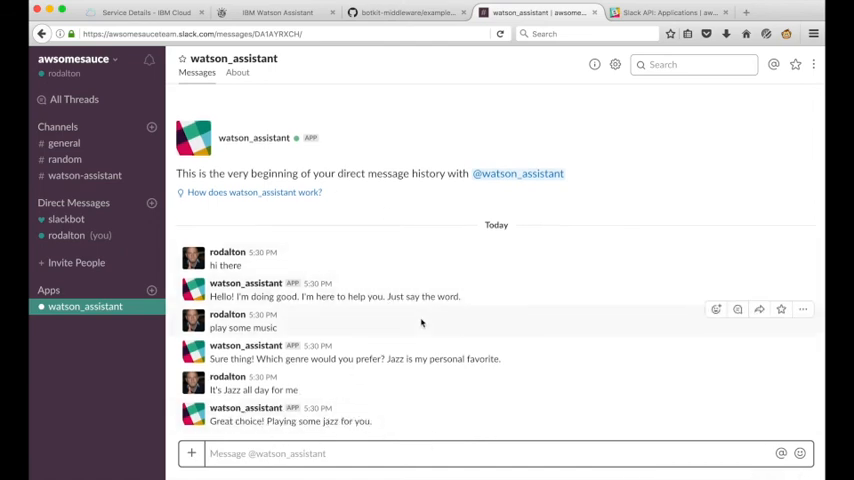